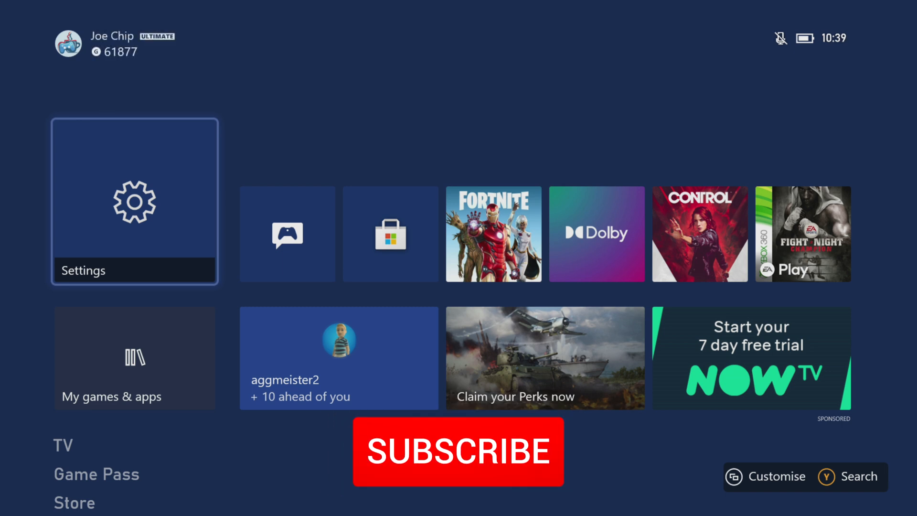
Select the Settings tile on the Home screen to open System settings.
click(458, 451)
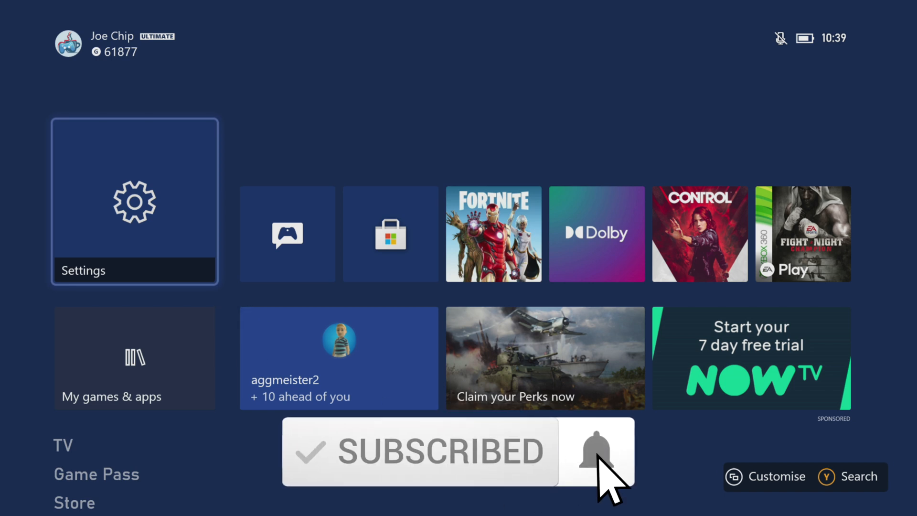
click(597, 451)
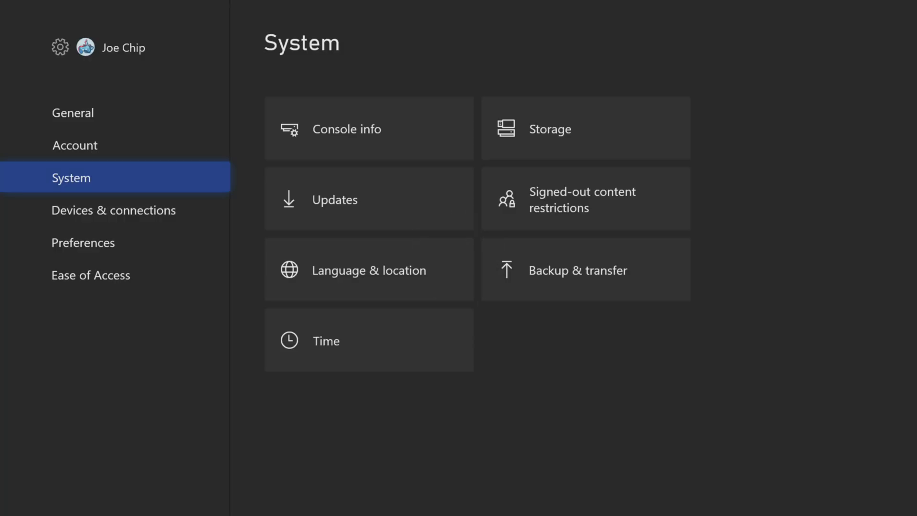
Go from System to Console info and choose Reset console.
click(75, 145)
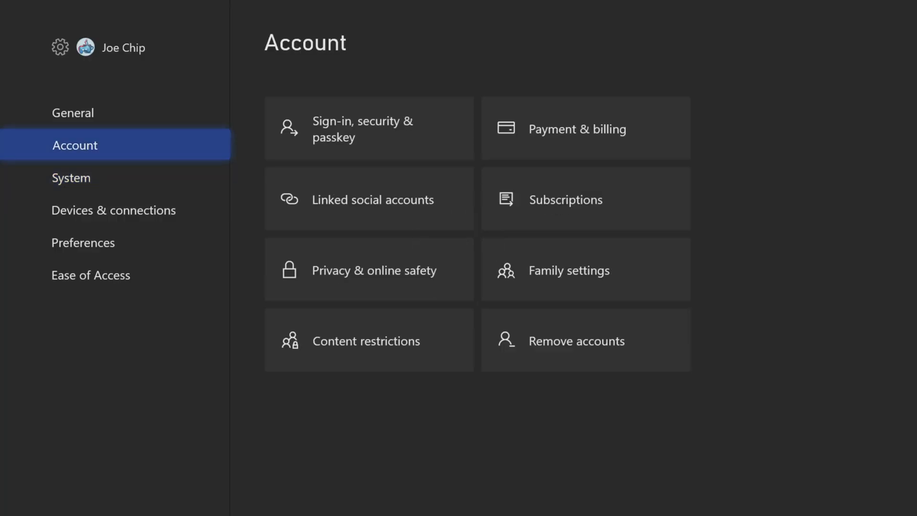
click(71, 177)
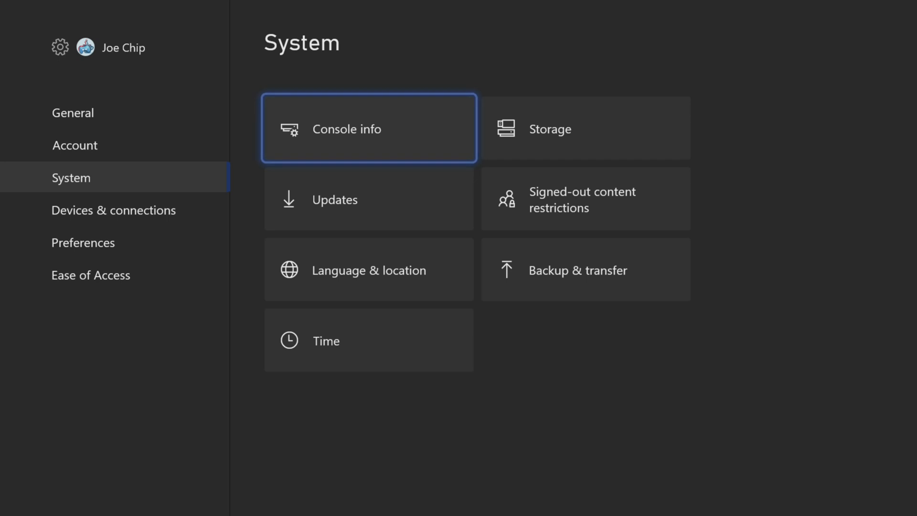
click(368, 128)
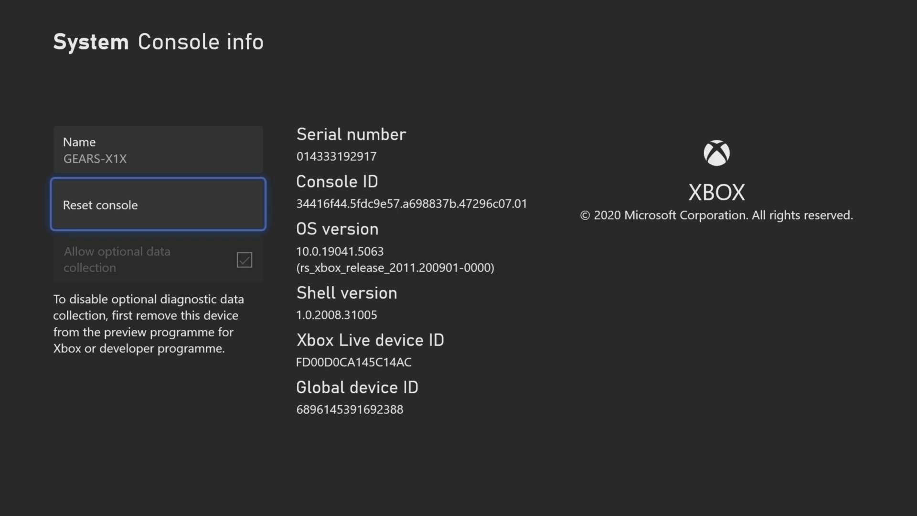
click(157, 204)
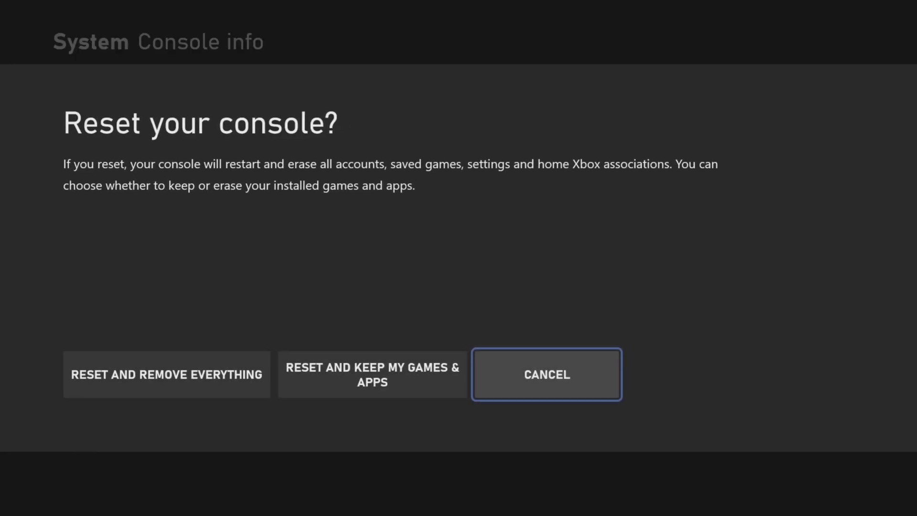
key(Left)
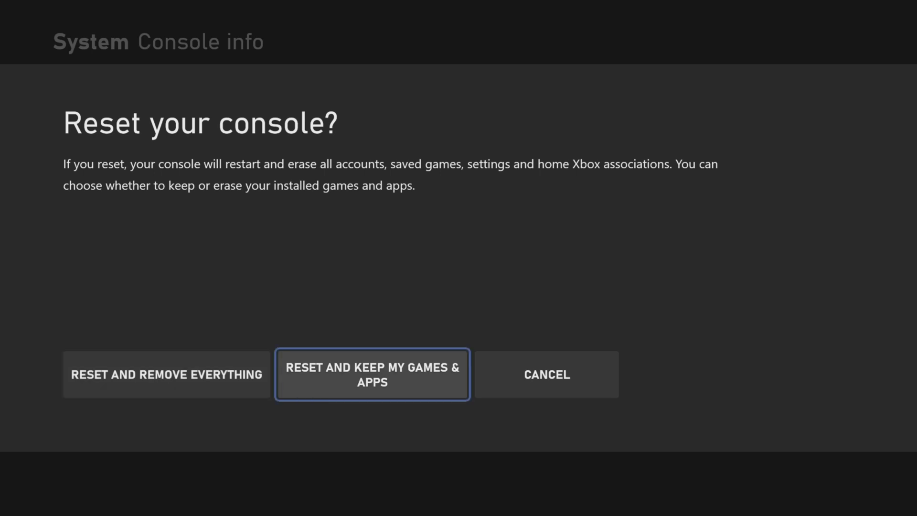
key(Right)
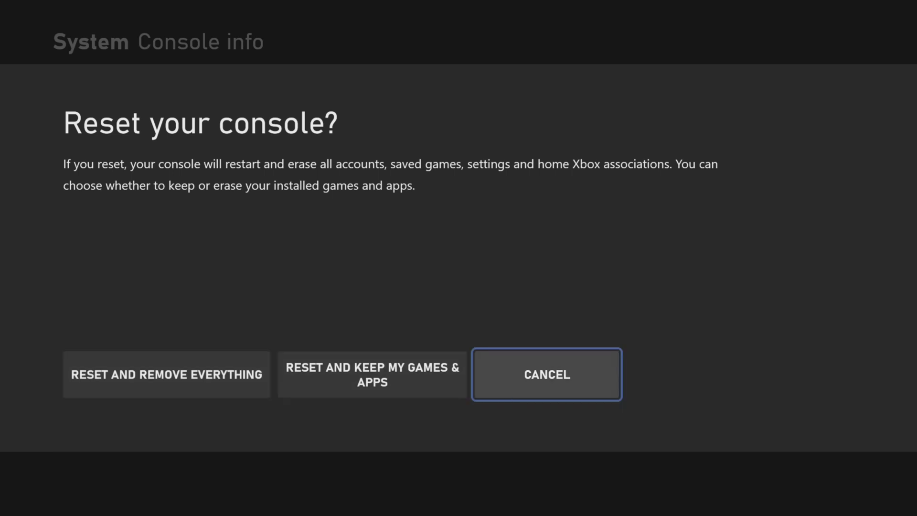
Cancel the Reset your console prompt and exit Settings to the Home dashboard.
click(545, 374)
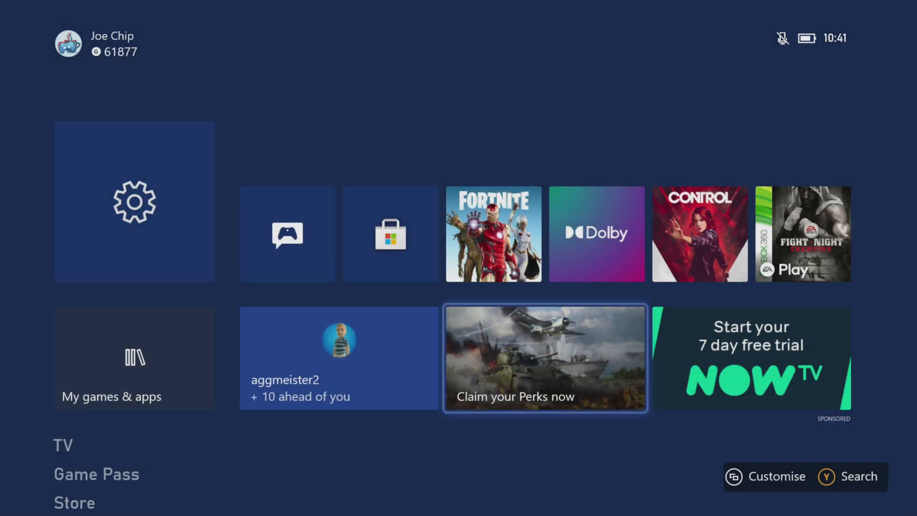
mouse_move(134, 202)
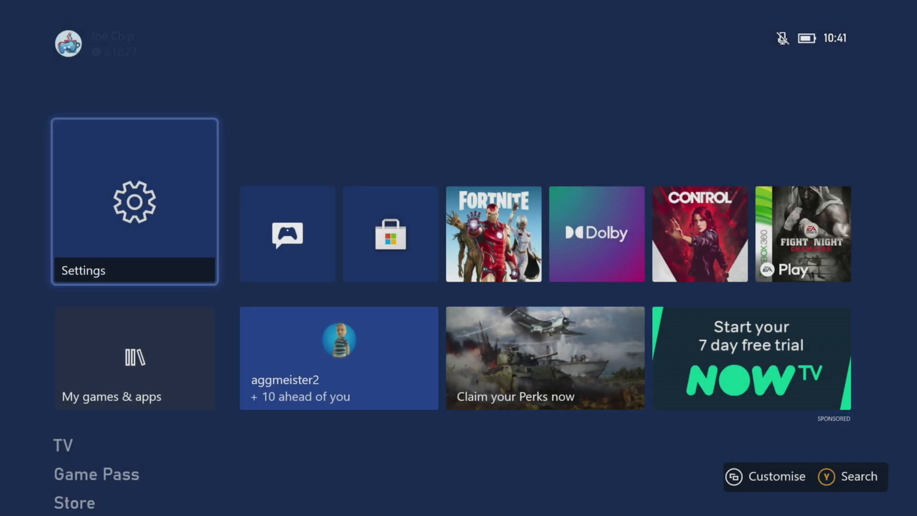